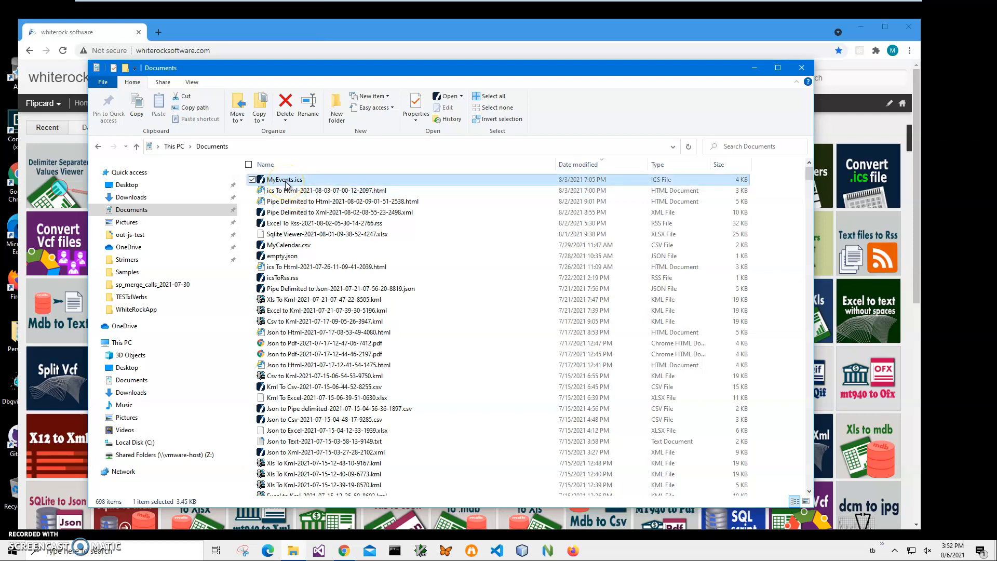
Step: Open MyEvents.ics in Ics Viewer, browse its event rows and the Export tab, then return to Data
double_click(285, 179)
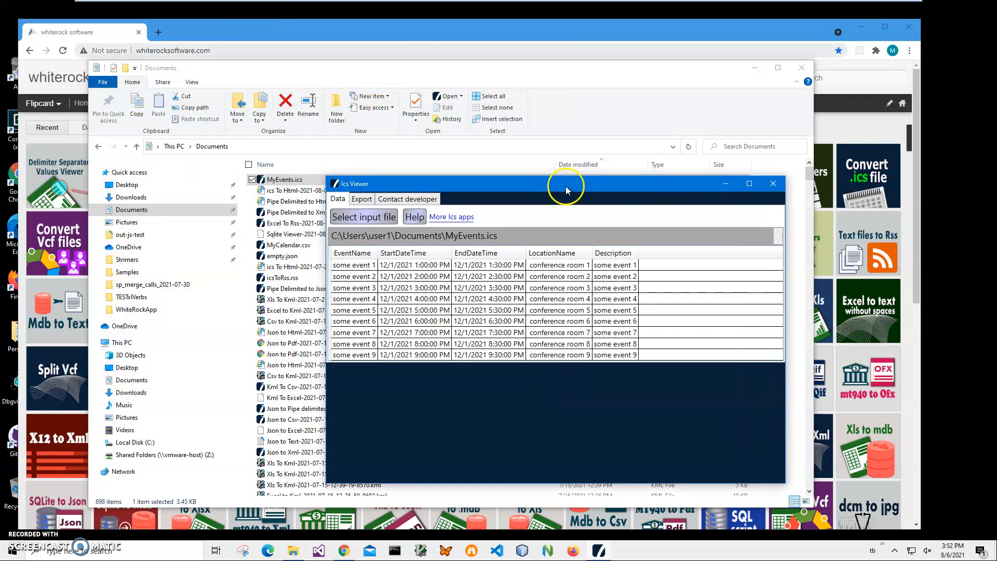
click(414, 309)
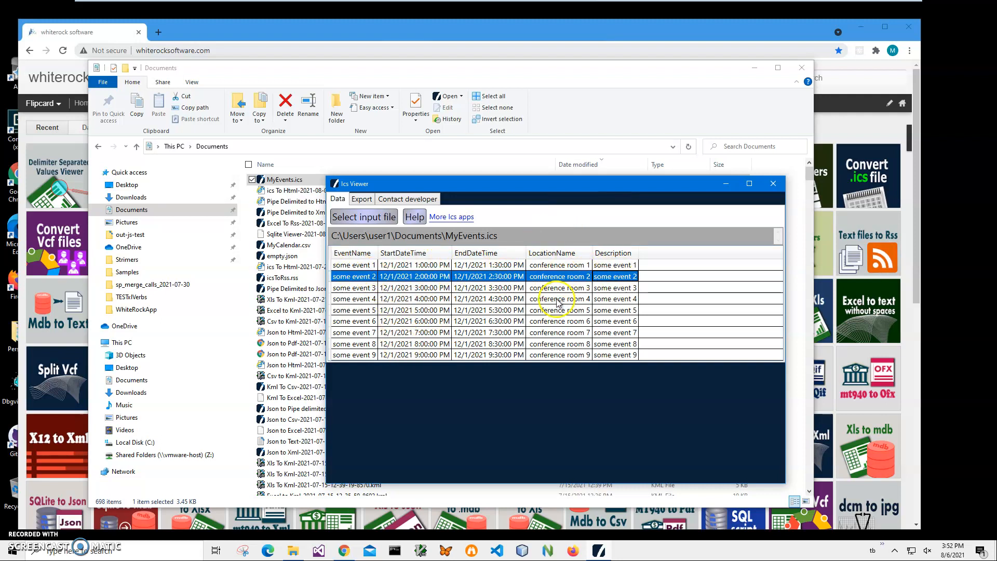
click(353, 321)
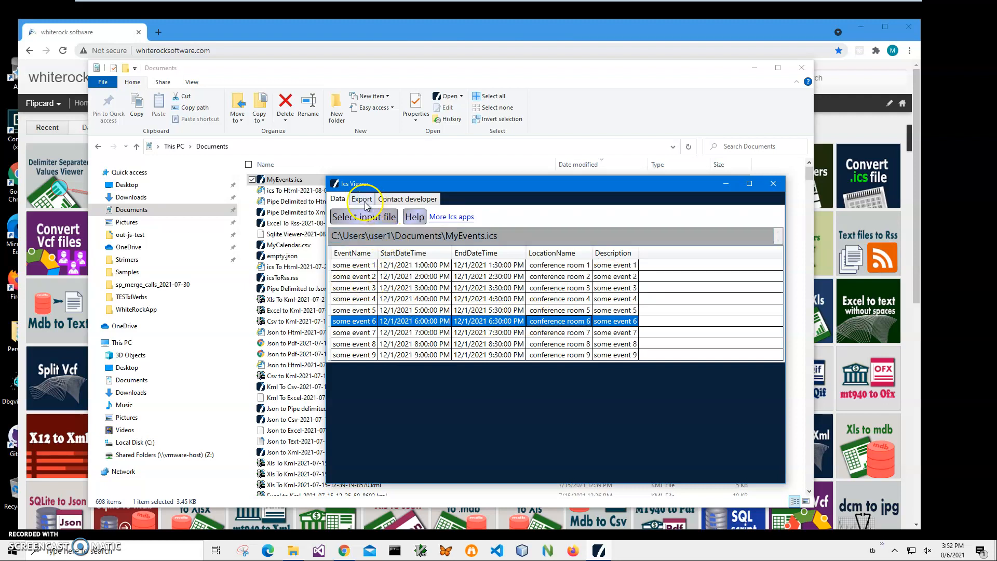
click(362, 199)
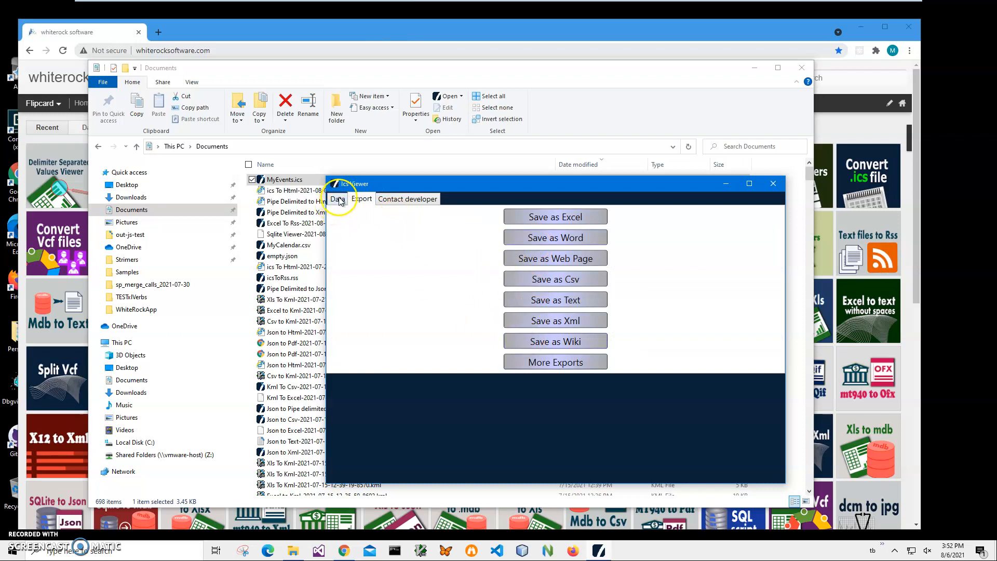
click(338, 199)
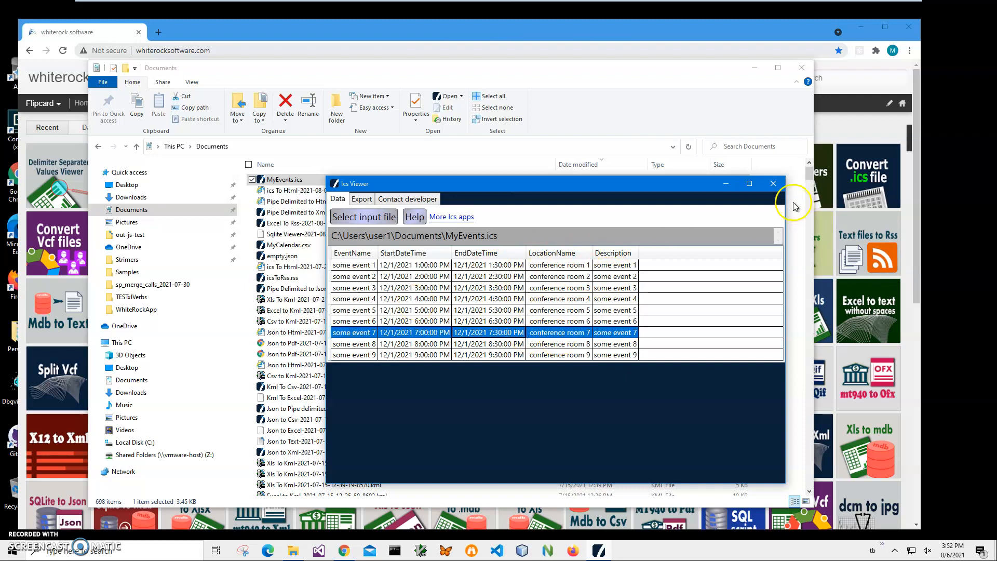
mouse_move(482, 362)
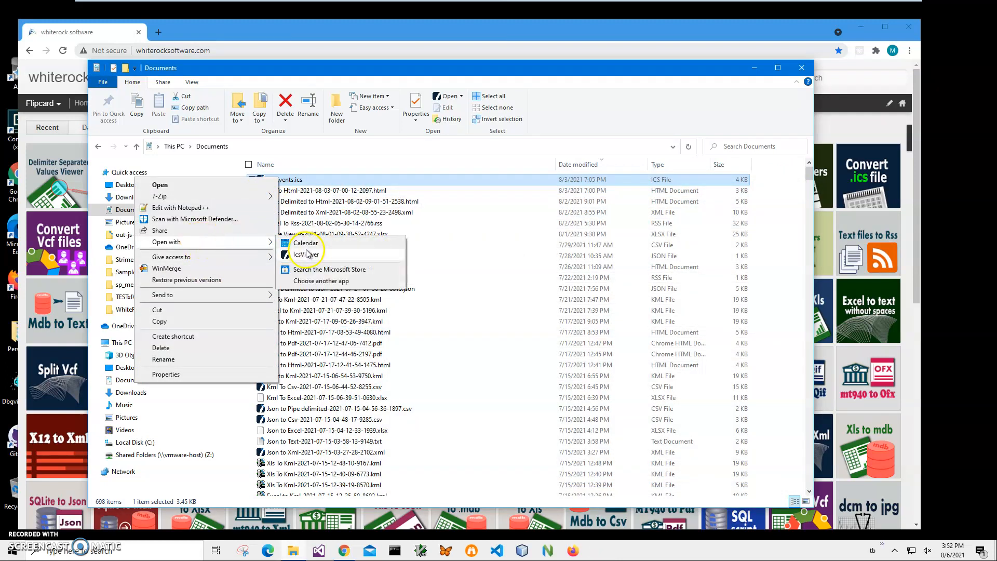
mouse_move(241, 233)
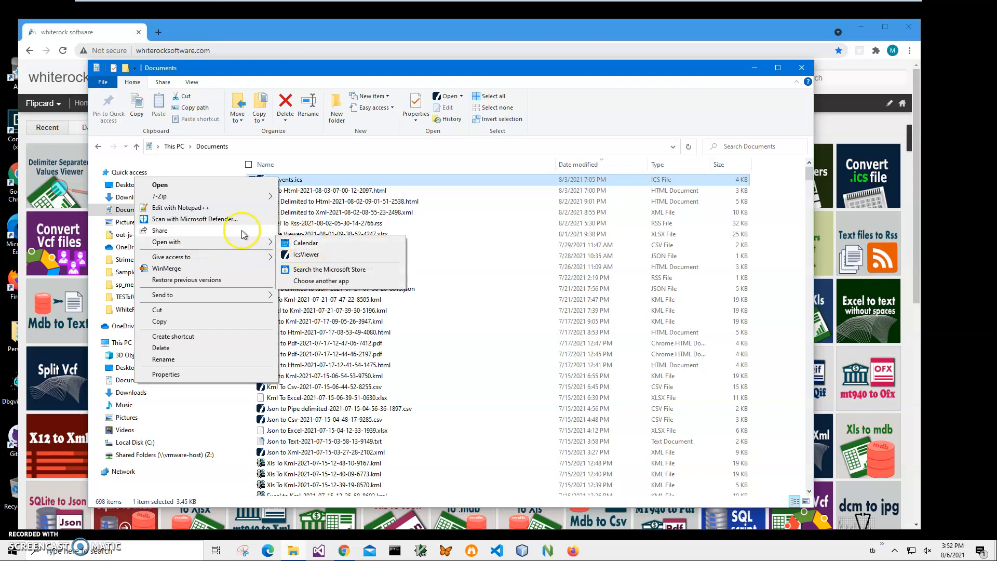
mouse_move(471, 431)
text(note)
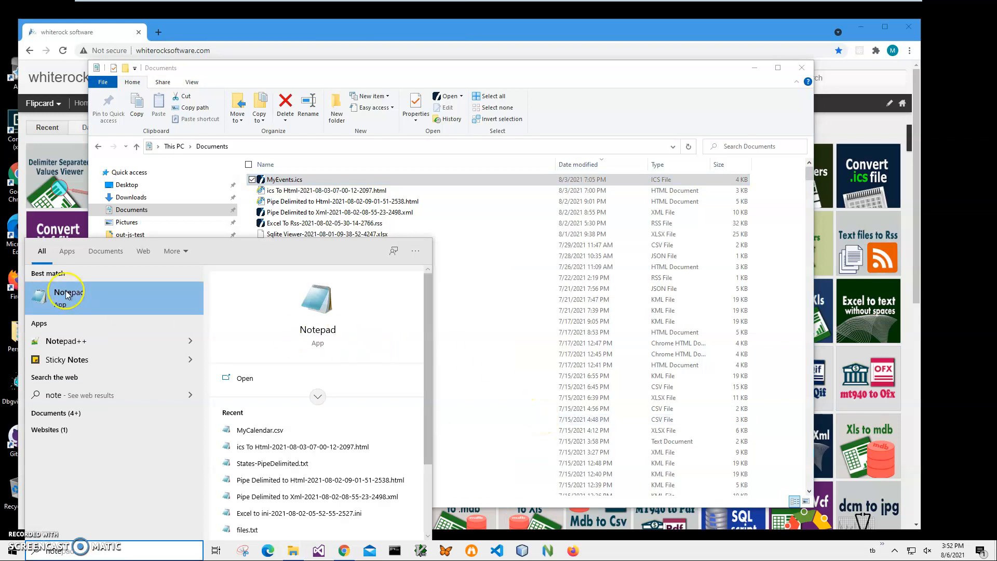
Step: Launch Notepad, load MyEvents.ics, and scroll through its raw calendar entries
click(68, 294)
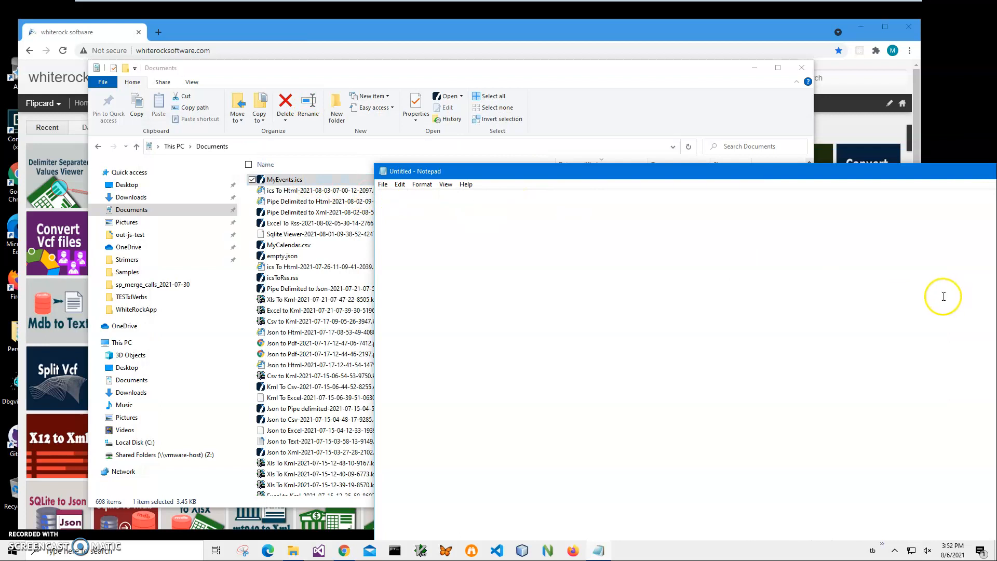
double_click(285, 179)
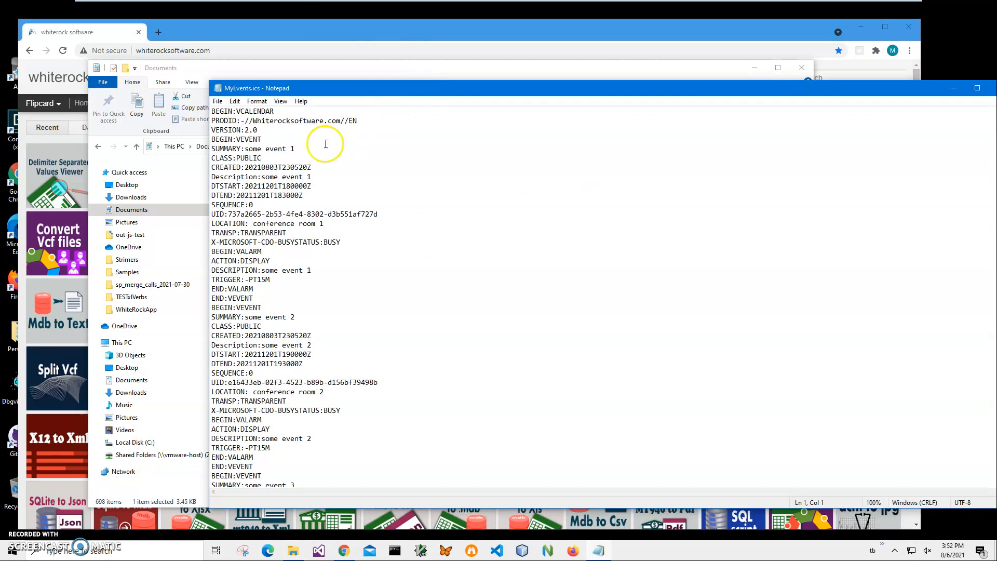
scroll(down, 3)
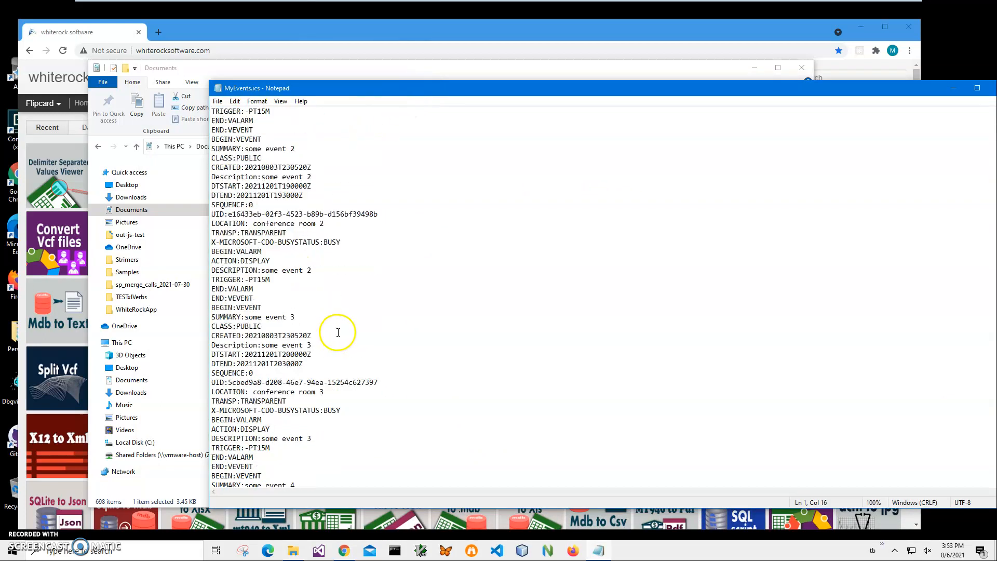
scroll(down, 3)
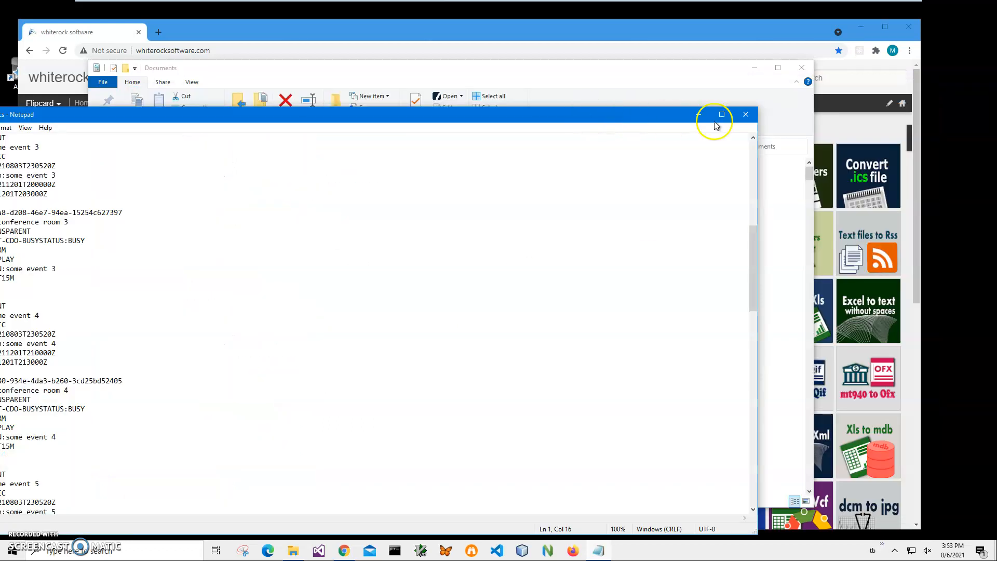
Step: Close Notepad and search the whiterock software site in Chrome for 'ics'
click(745, 114)
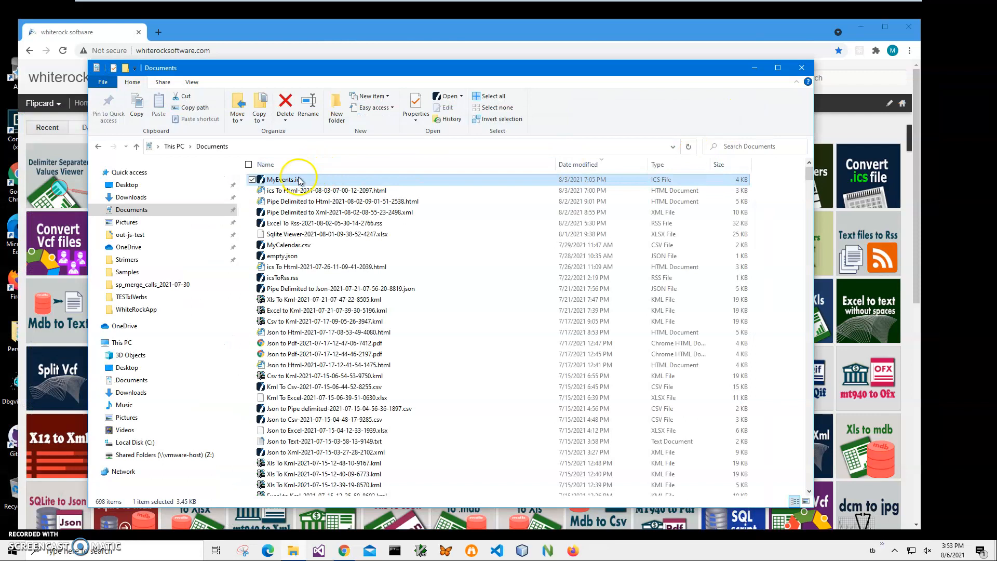
right_click(285, 180)
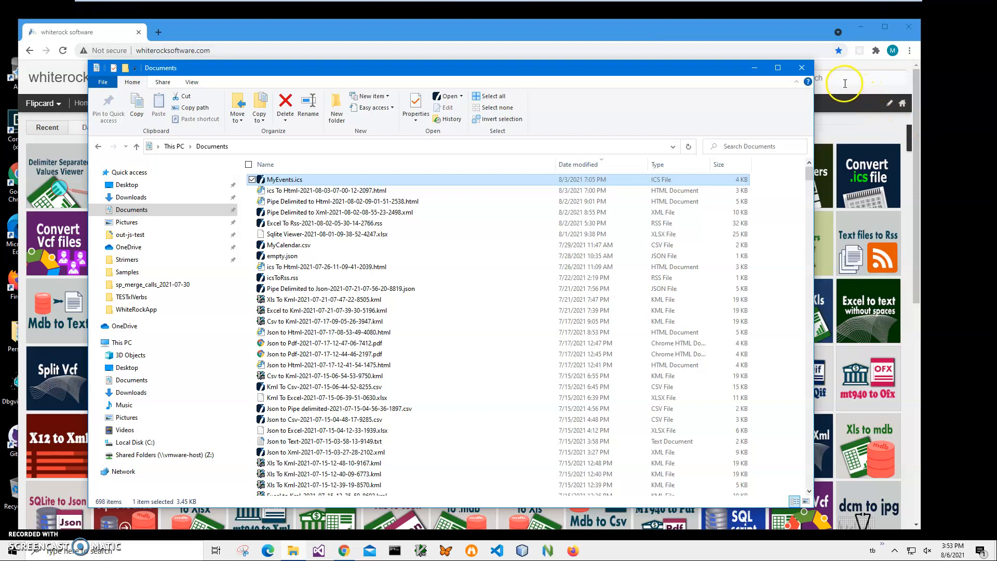
click(801, 67)
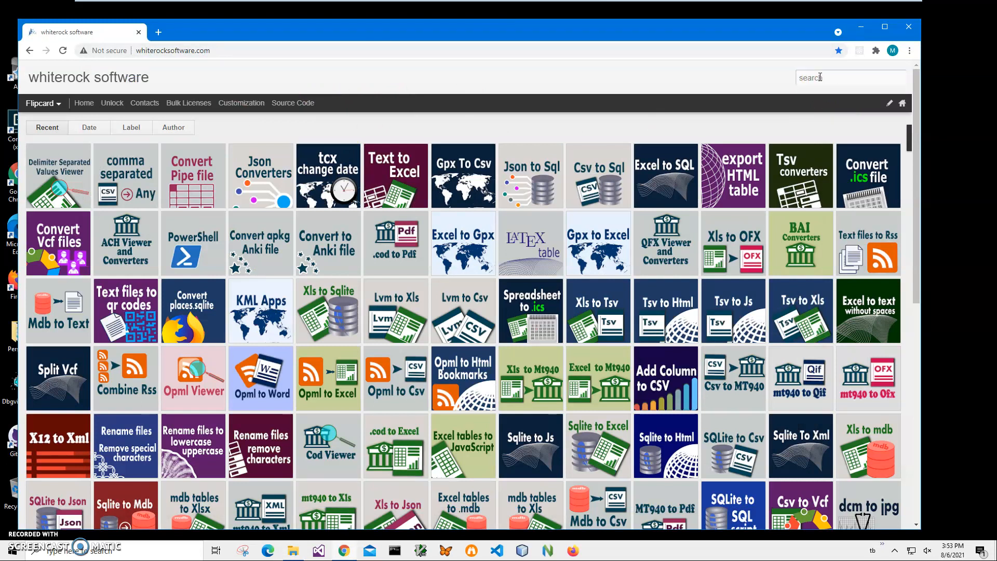
click(851, 77)
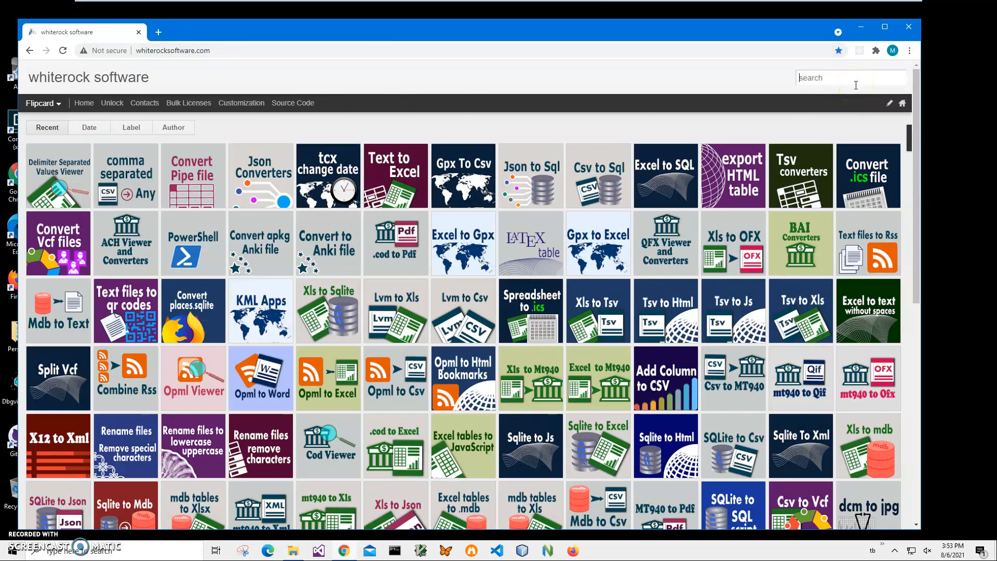
text(ics)
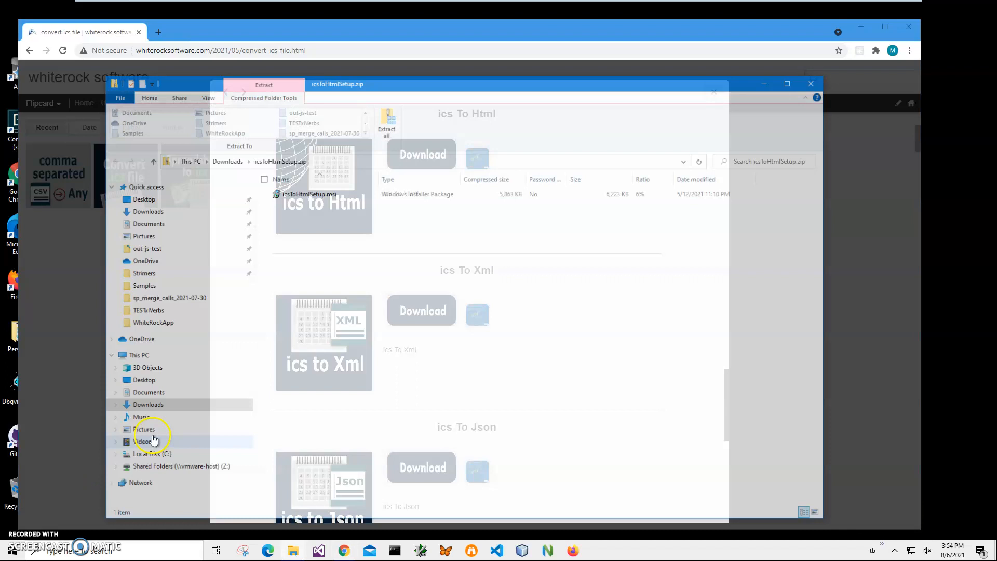
Step: Run icsToHtmlSetup.msi, get past the blocked-installer warning, and finish installing icsToHtml
click(306, 193)
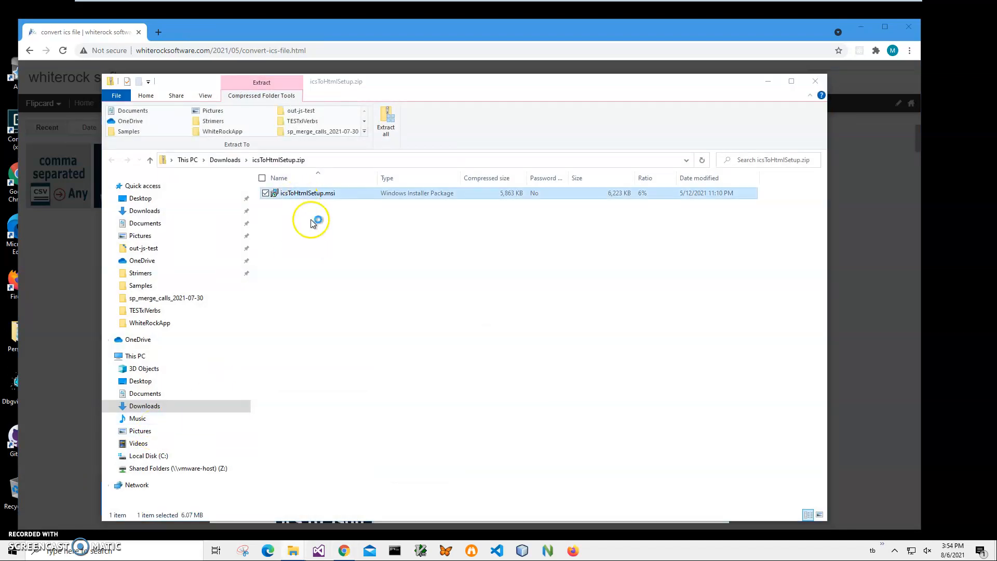
double_click(307, 193)
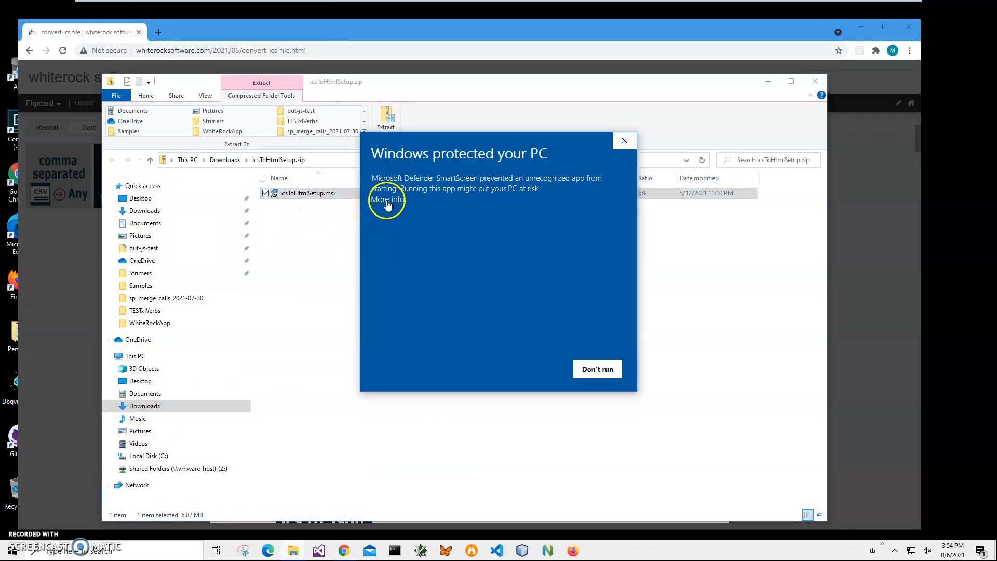
click(386, 199)
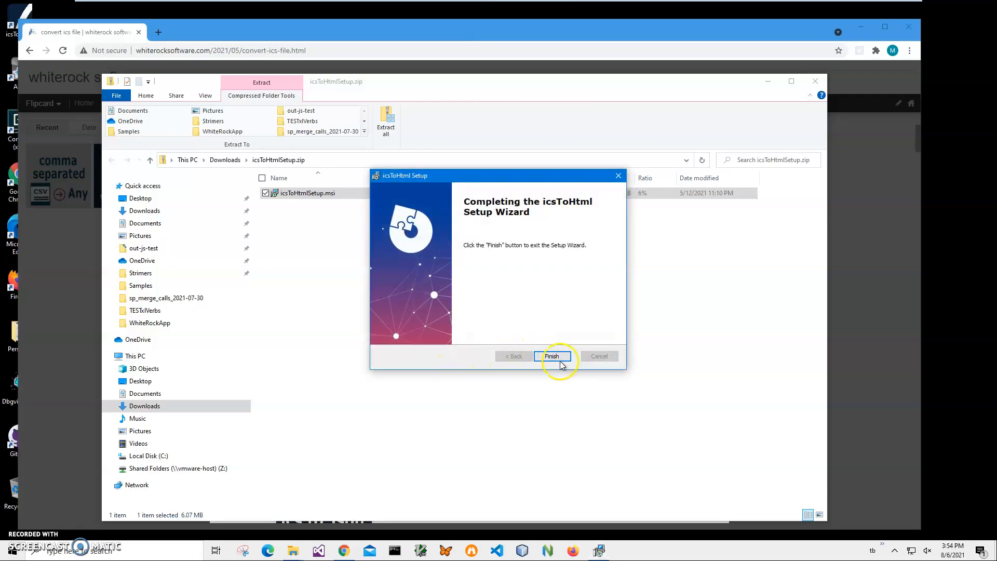
click(551, 356)
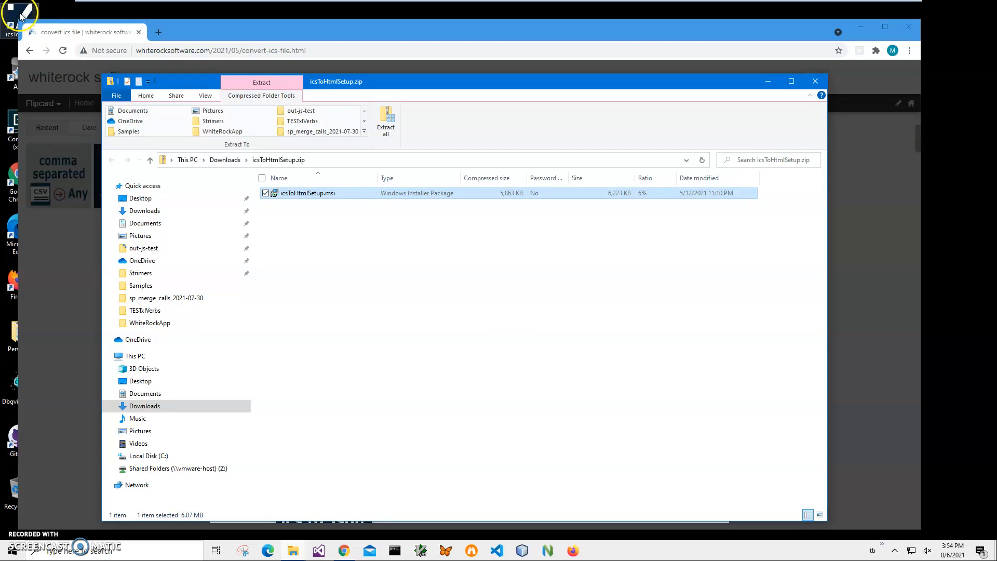
mouse_move(802, 46)
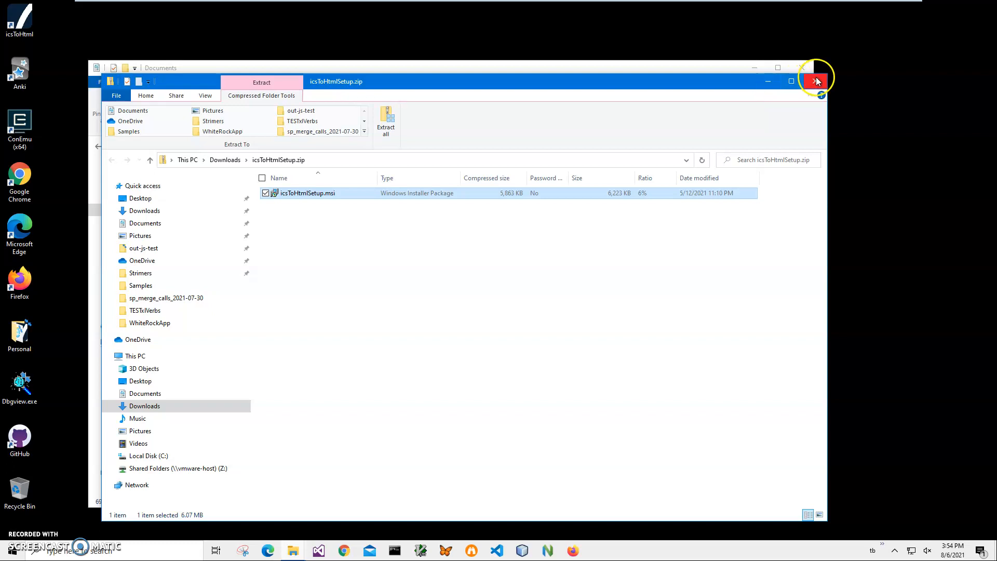
Step: Launch icsToHtml, load MyEvents.ics as the input file, and advance to conversion options
click(817, 81)
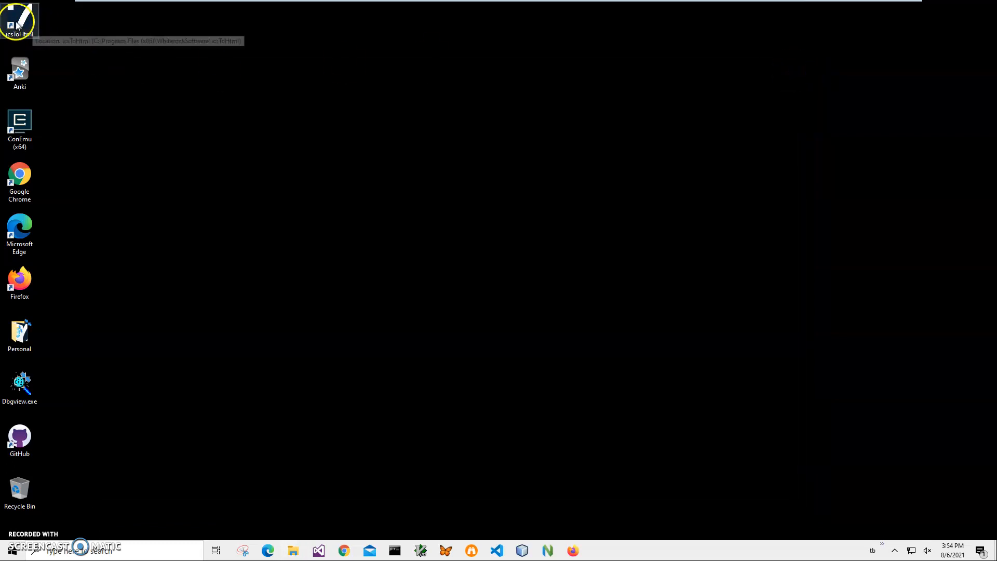
double_click(20, 19)
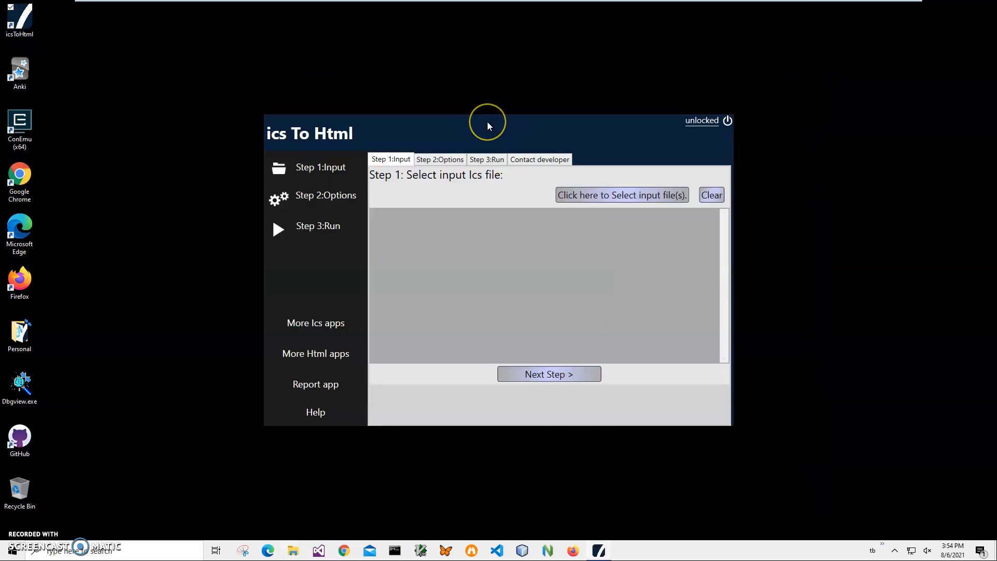
mouse_move(487, 123)
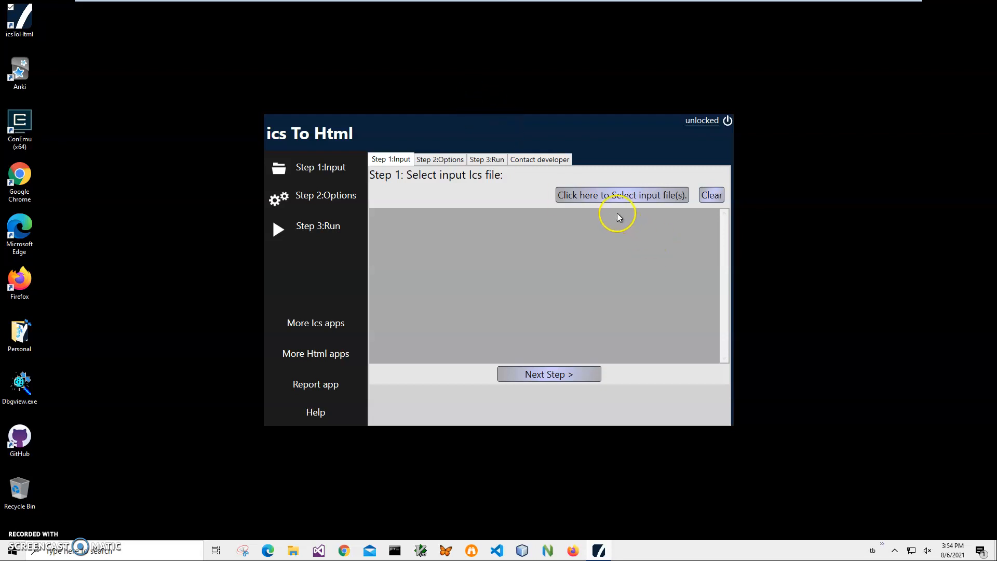
click(621, 195)
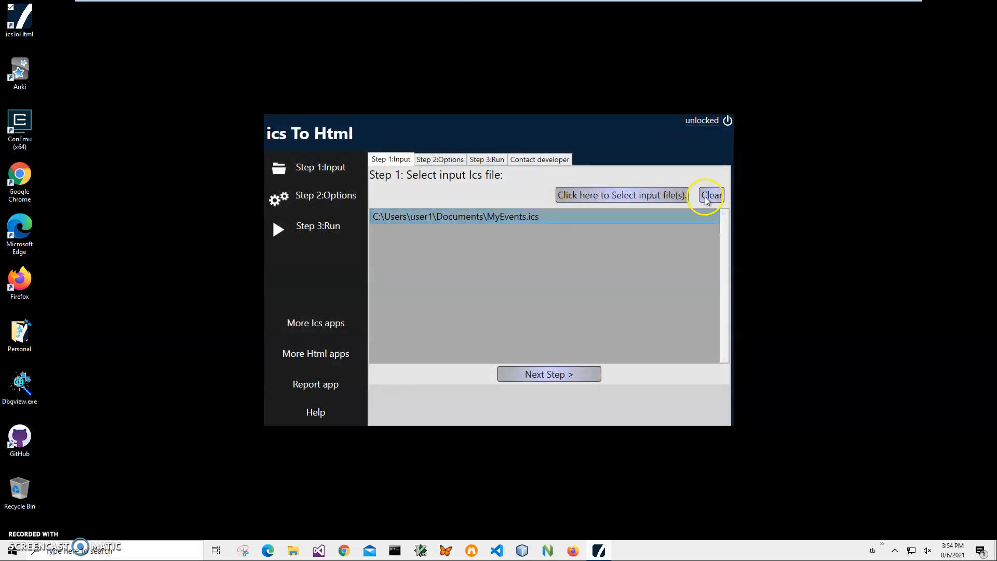
click(621, 195)
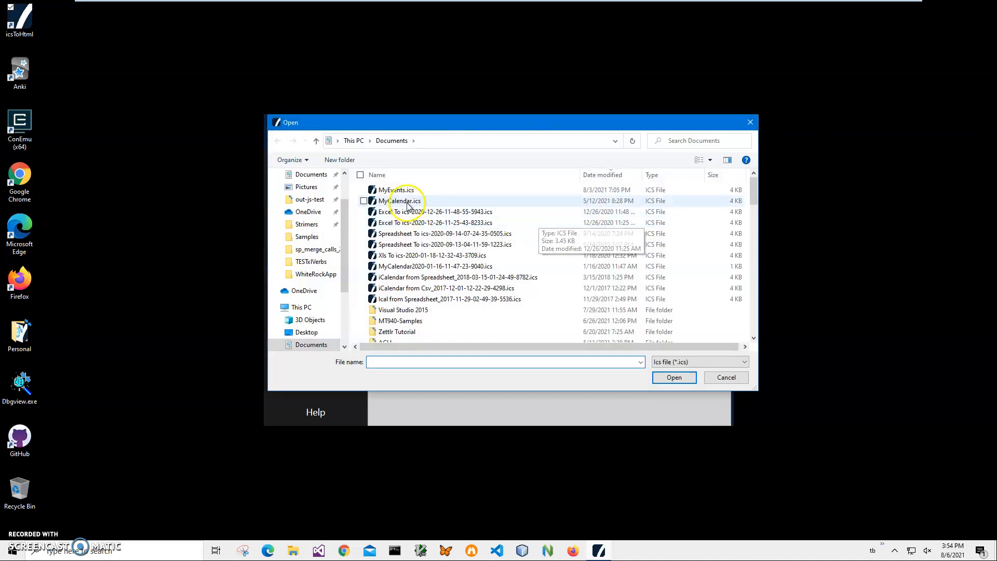
click(674, 377)
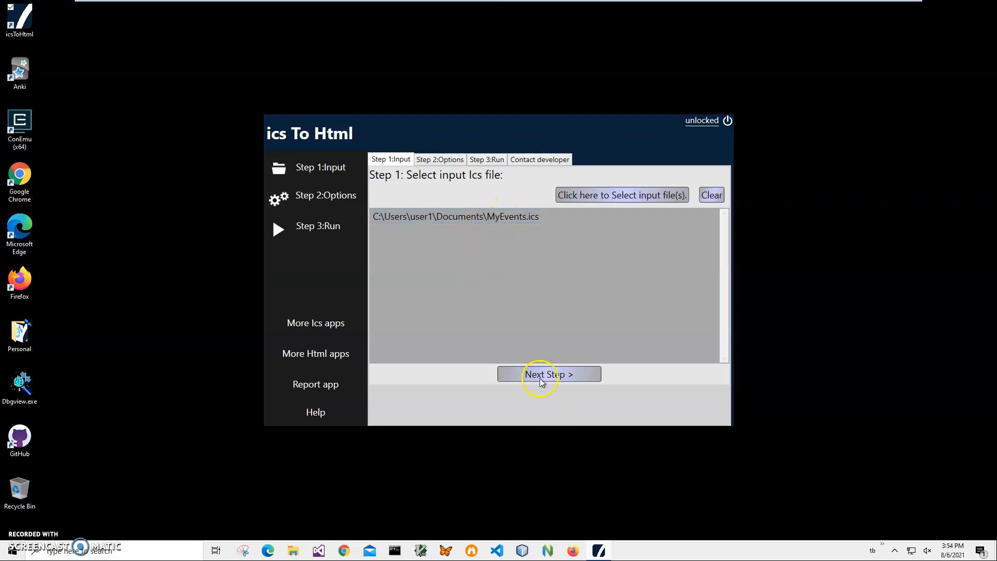
click(549, 374)
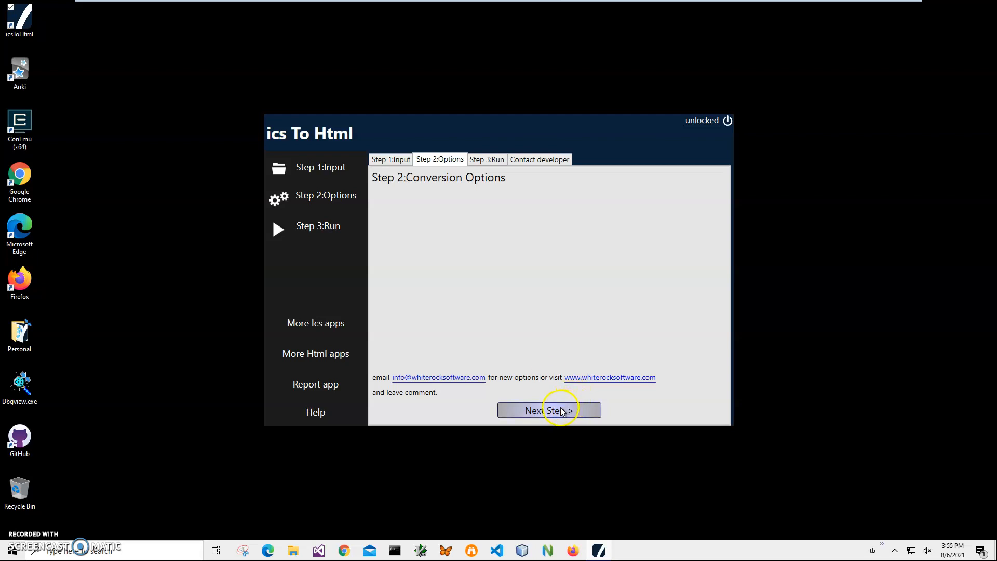
Step: Run the conversion and save the HTML output to Documents under its default name
click(548, 410)
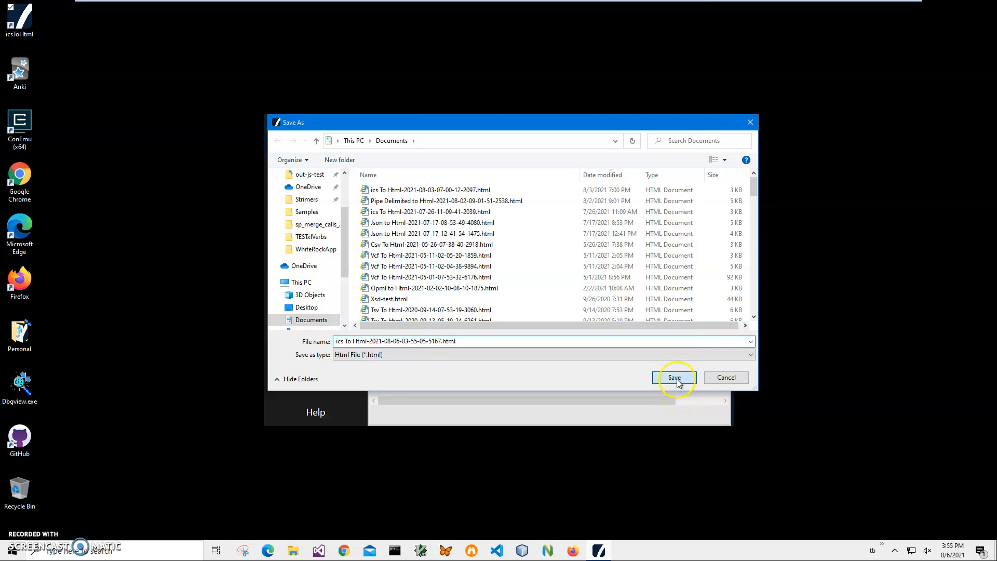
click(675, 377)
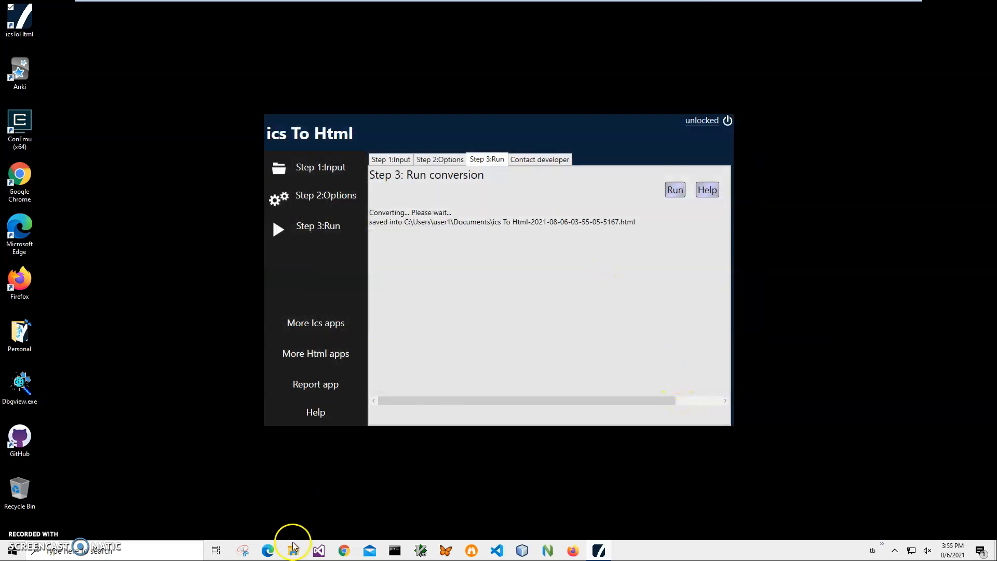
Step: Open the new ics To Html .html file from File Explorer's Recent files
click(292, 550)
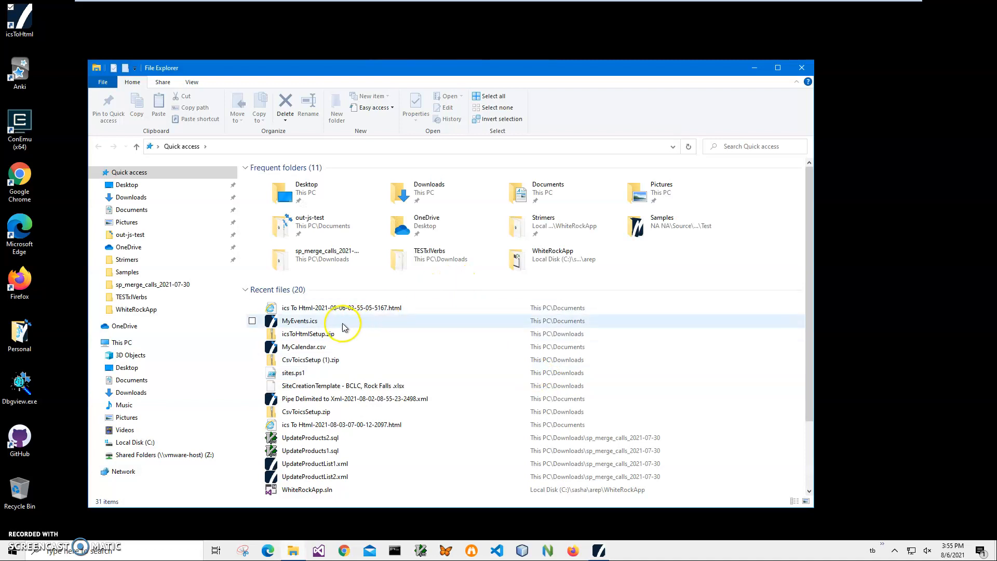
double_click(342, 307)
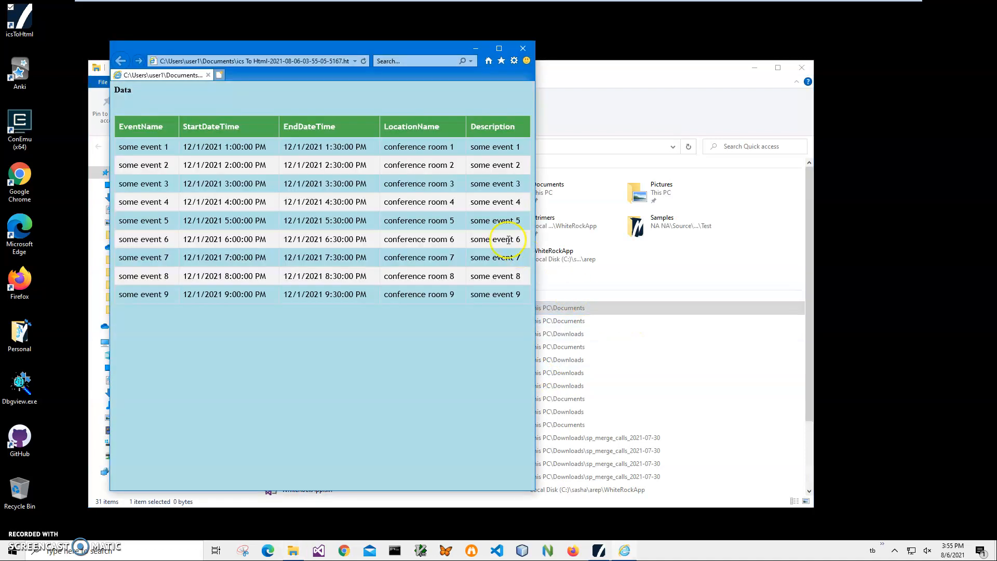
mouse_move(206, 117)
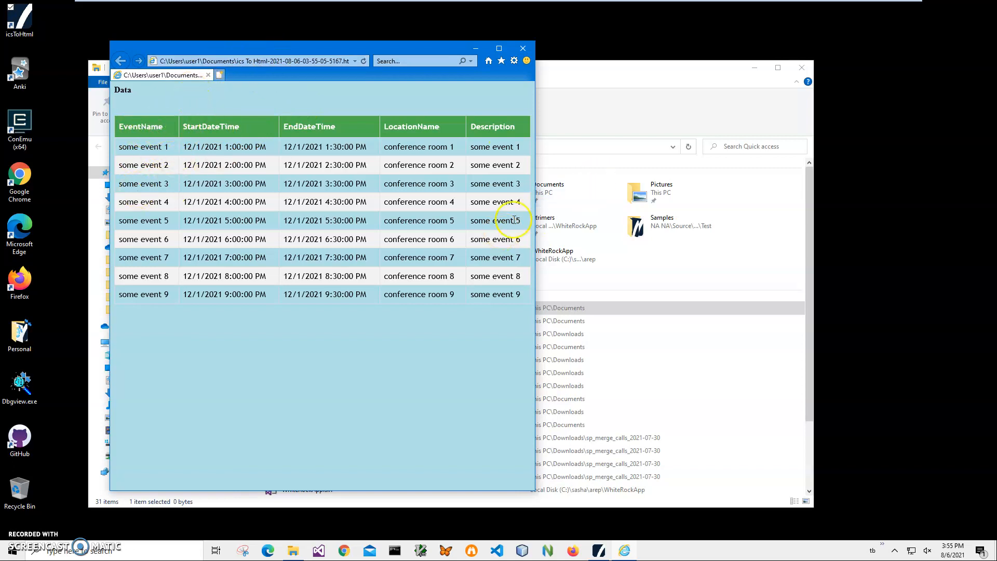
mouse_move(405, 161)
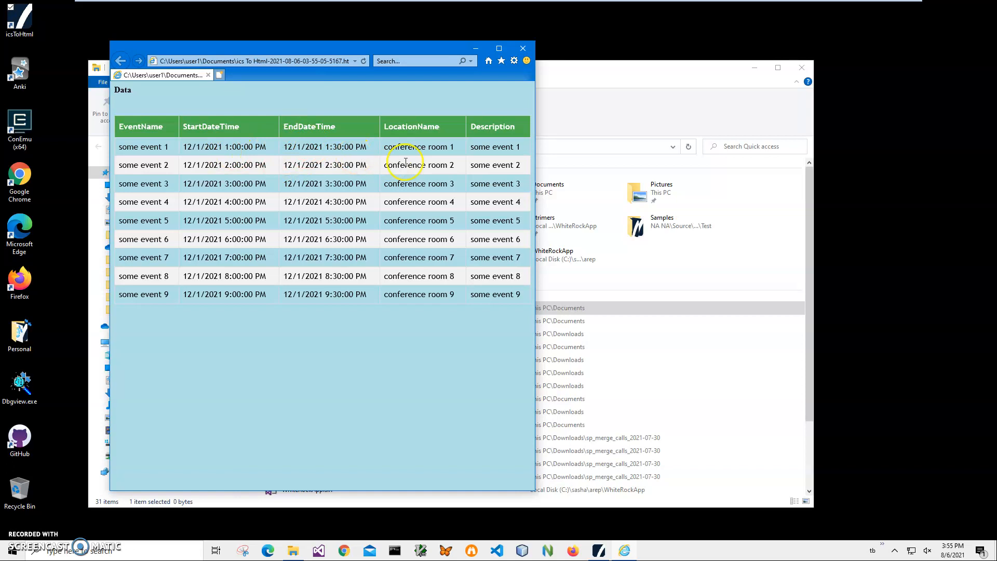
mouse_move(517, 60)
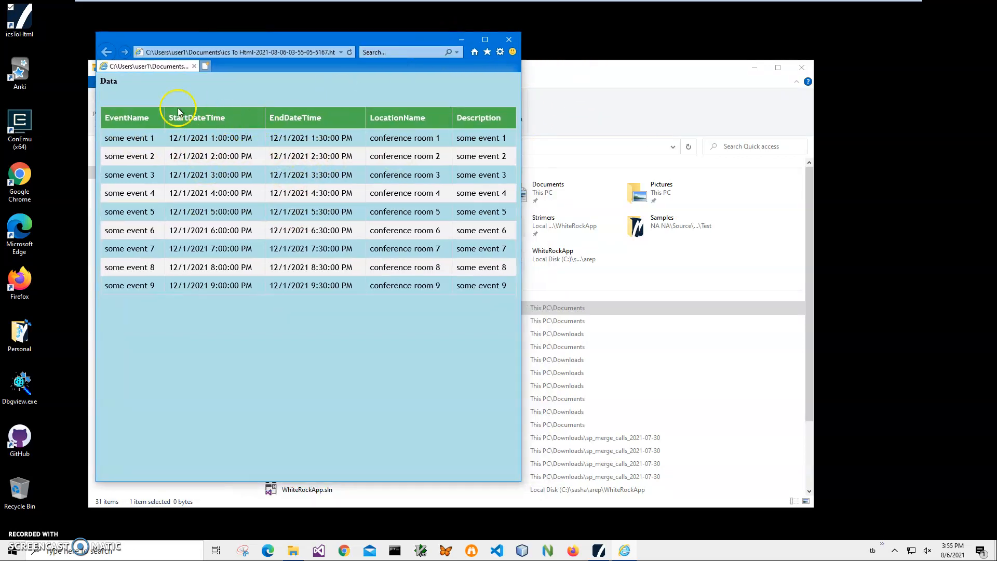
mouse_move(556, 141)
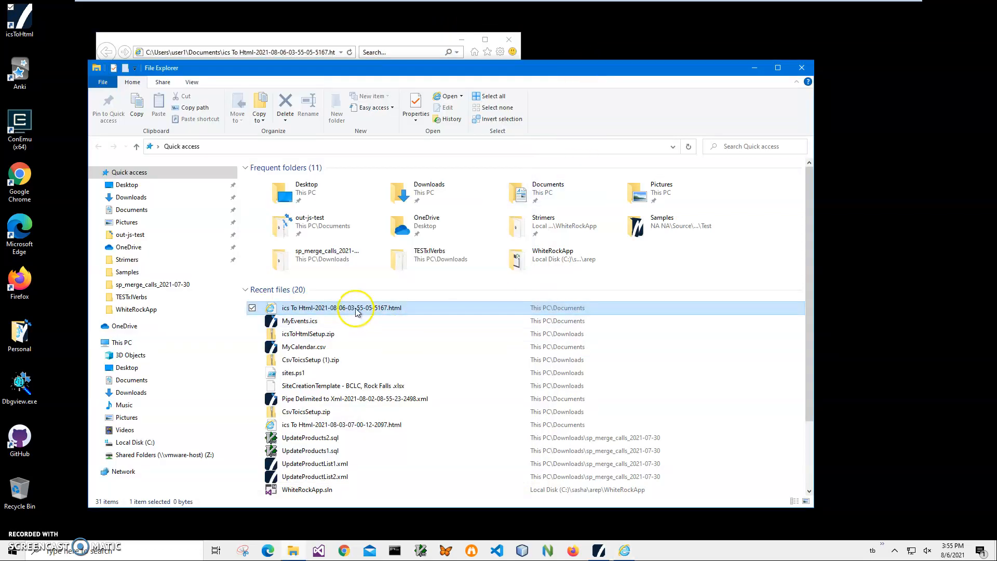
Step: Review the HTML file's style block in Notepad, then close Notepad and File Explorer
right_click(348, 308)
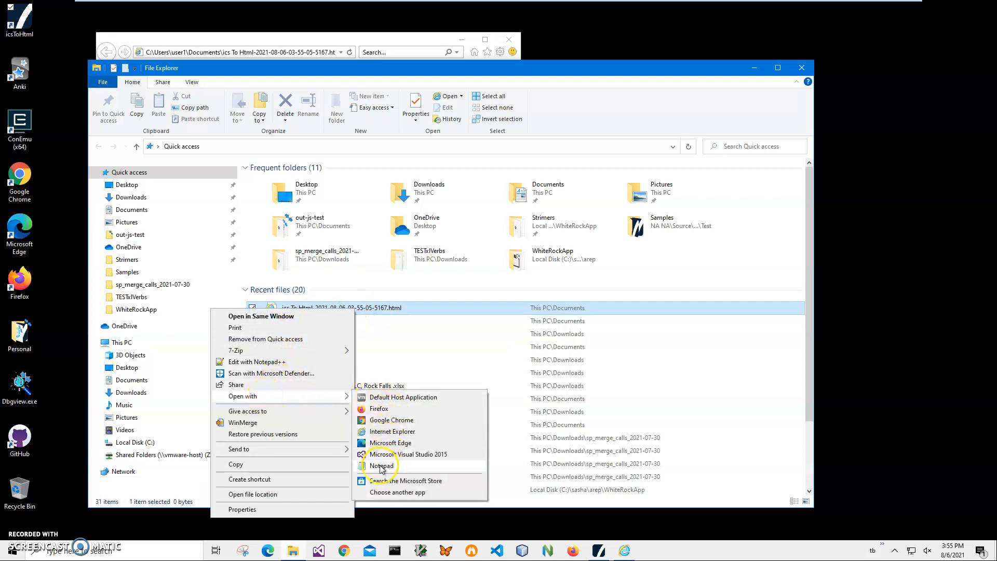
click(381, 465)
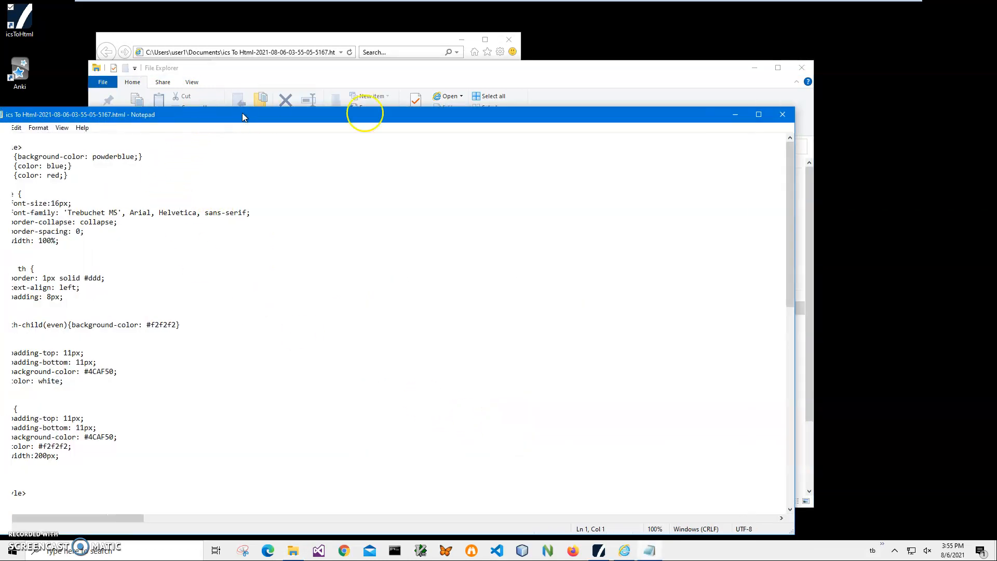
double_click(331, 141)
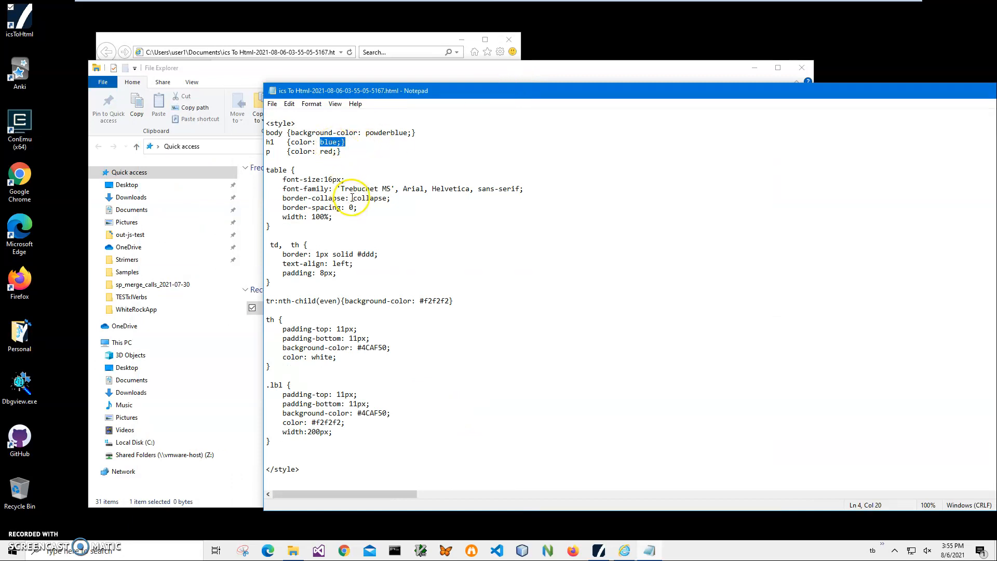
mouse_move(452, 204)
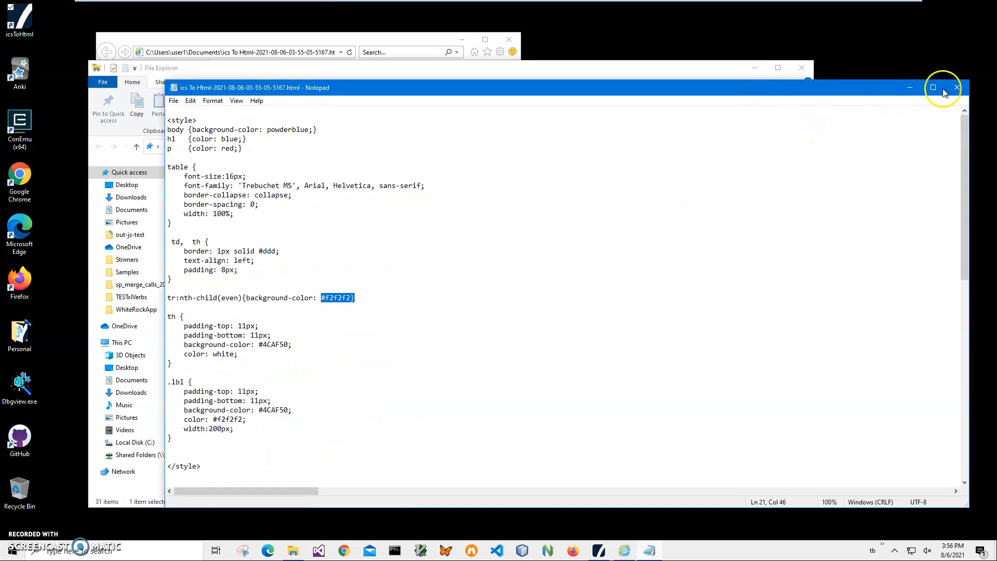
click(957, 87)
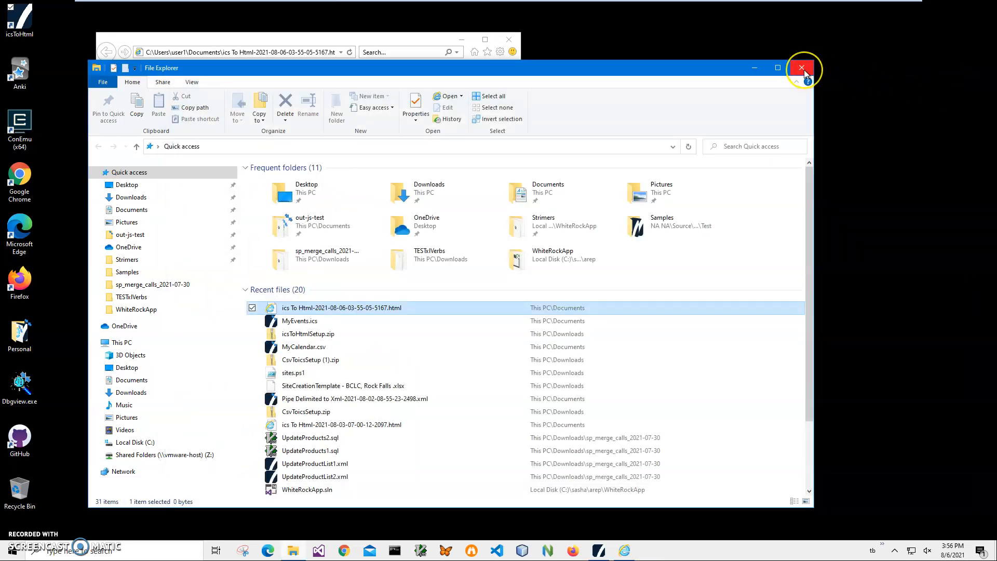
click(802, 68)
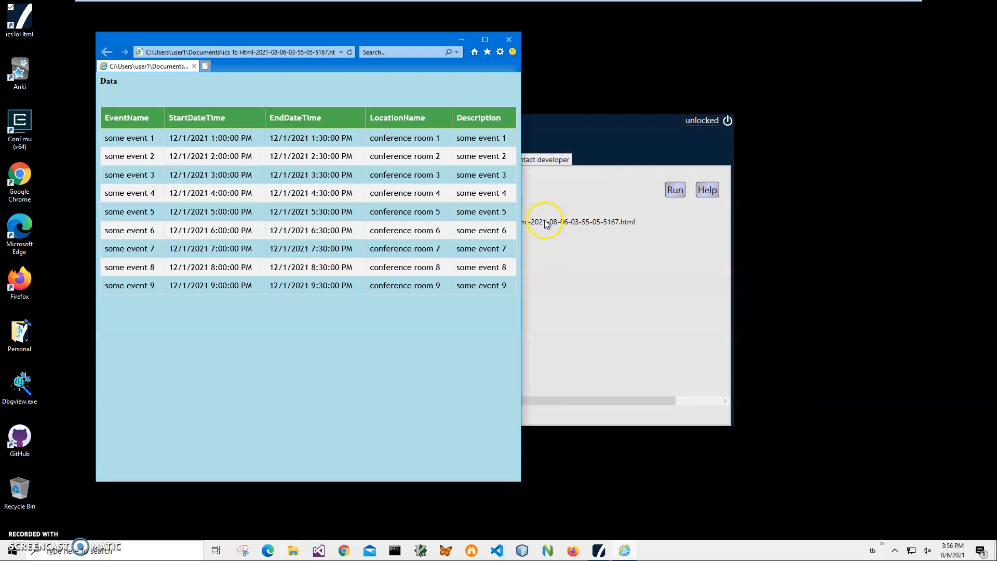